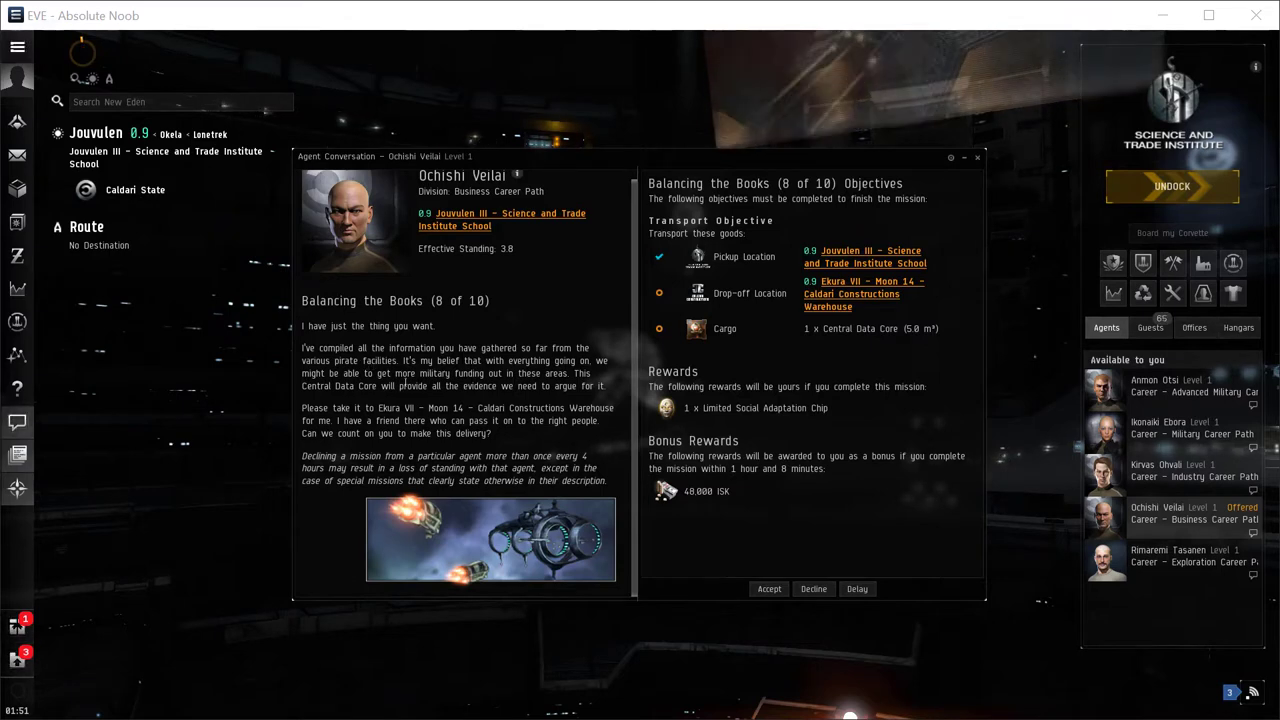
mouse_move(395, 408)
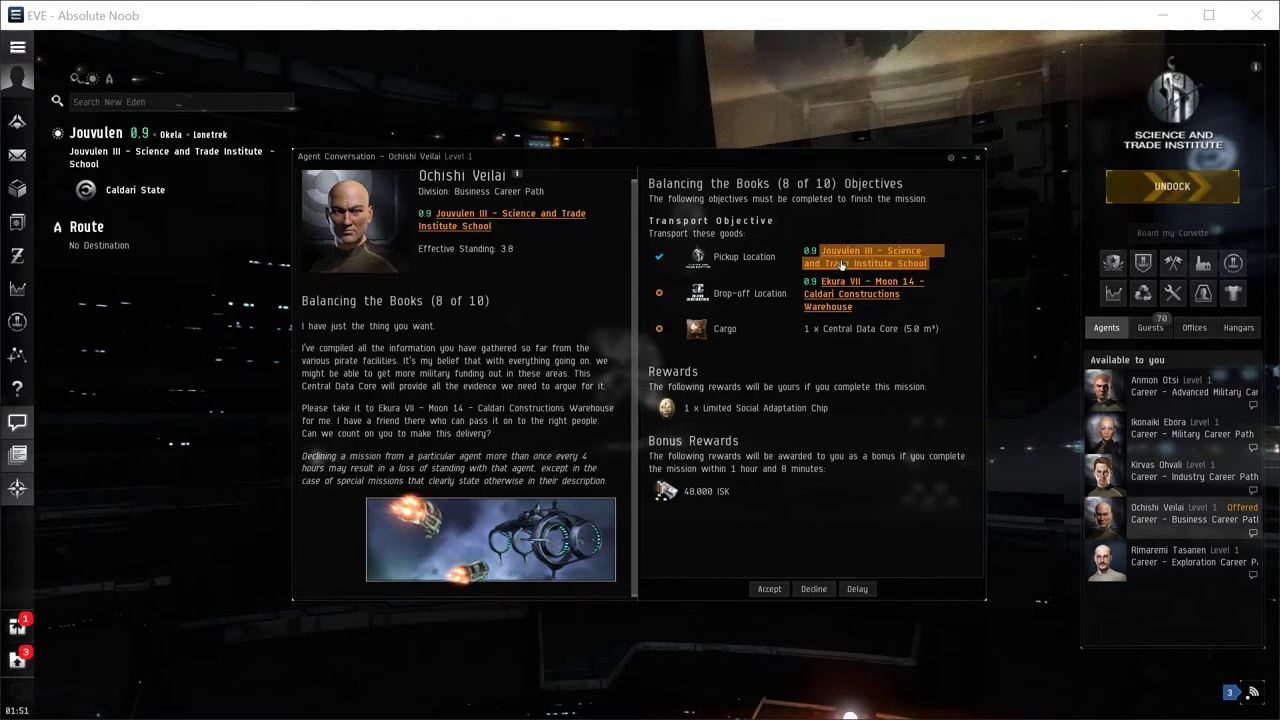
mouse_move(924, 347)
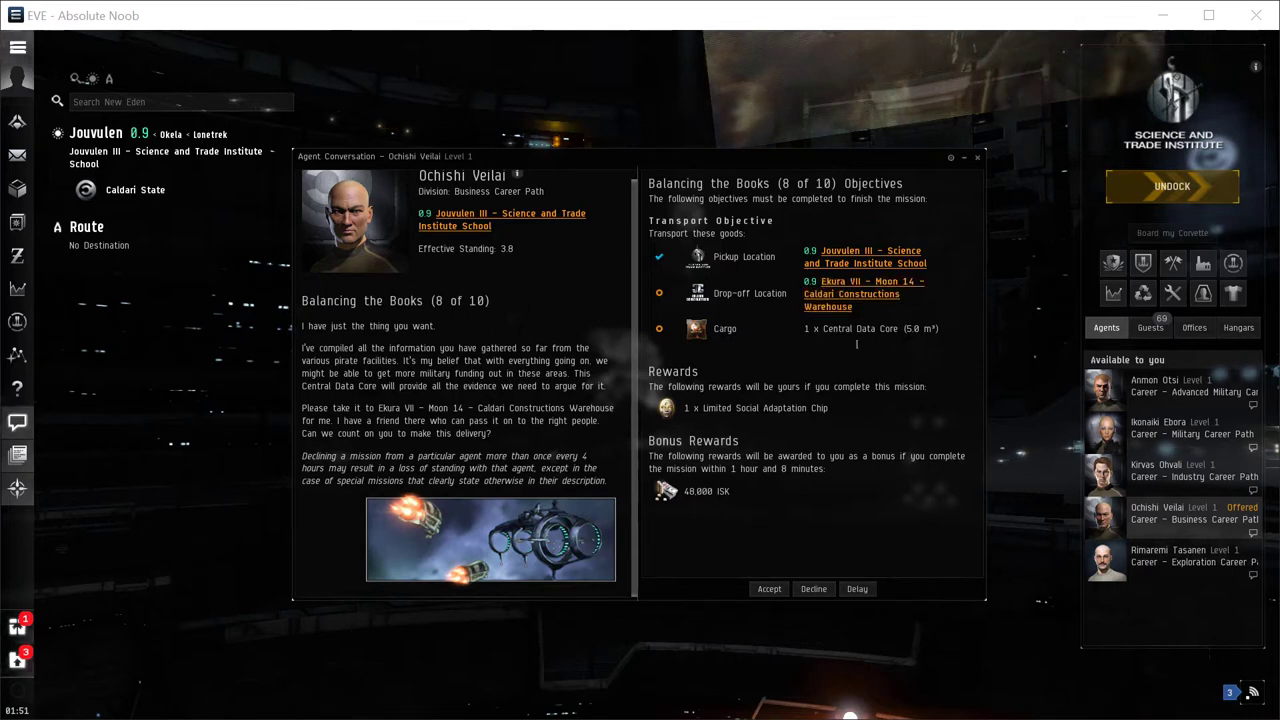
Set Ekura VII - Moon 14 as the travel destination, a one-jump route
right_click(860, 281)
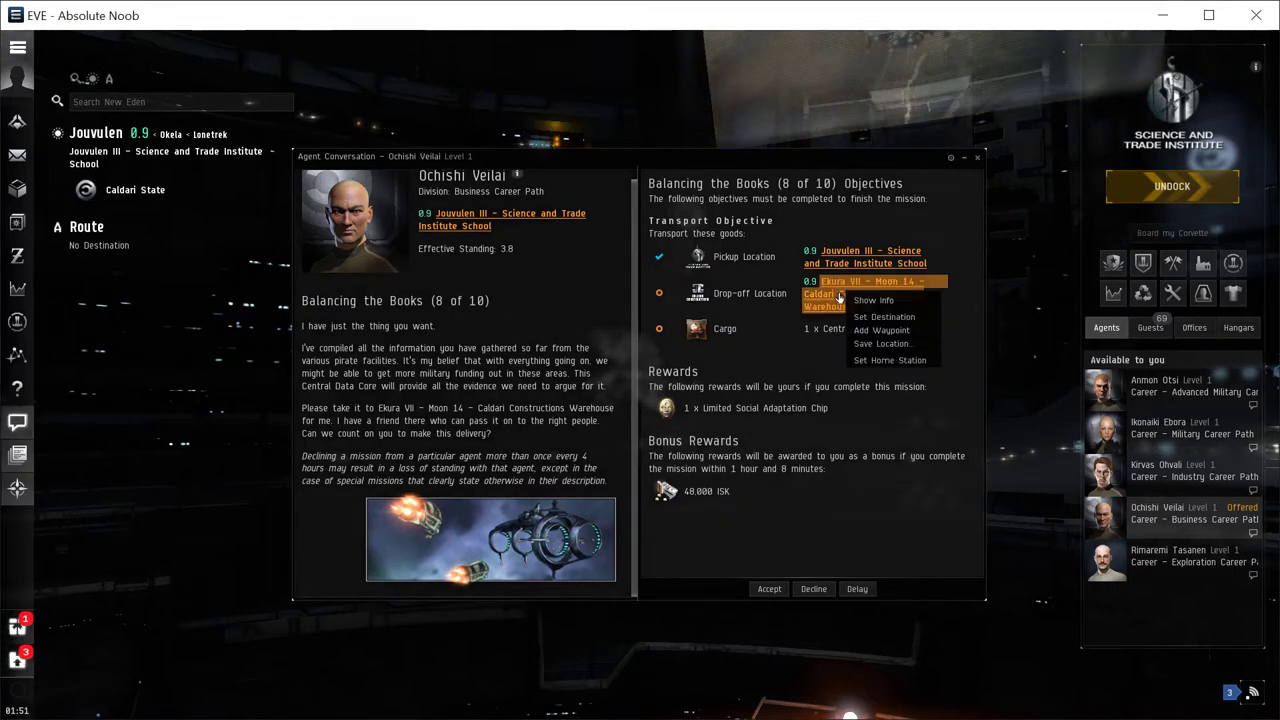
left_click(883, 316)
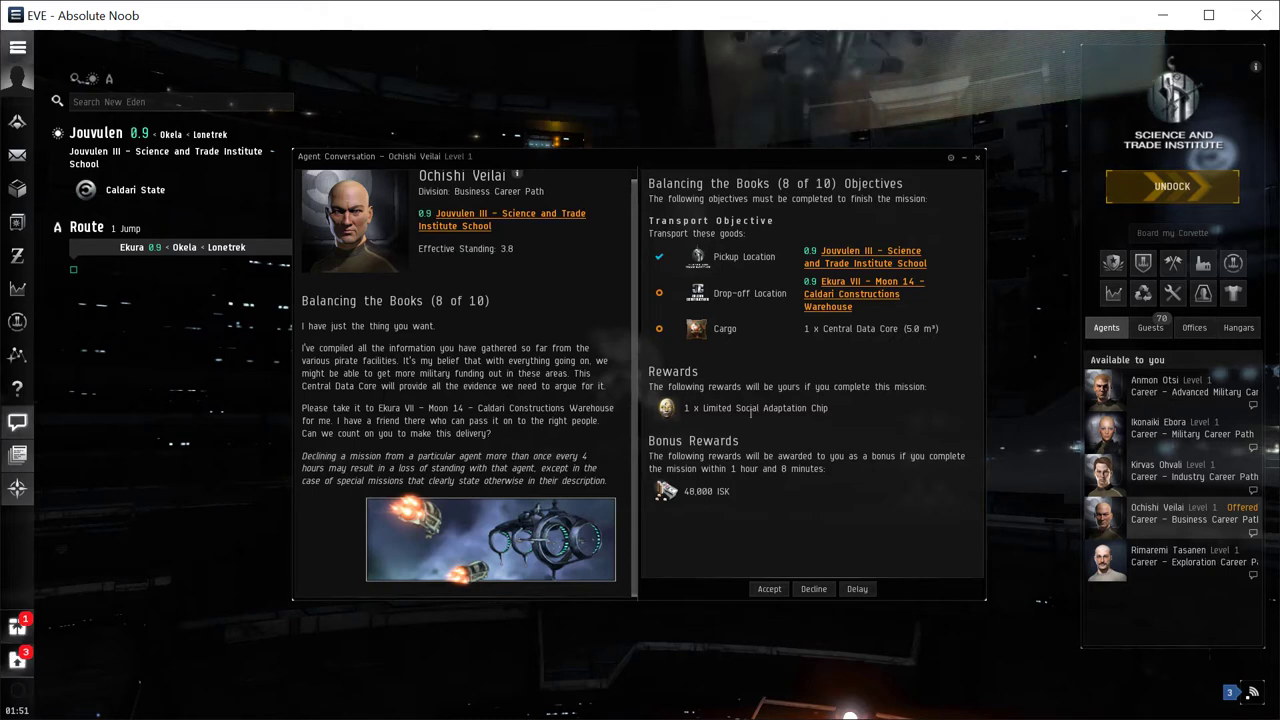
Show info and attributes for the Limited Social Adaptation Chip reward
right_click(665, 408)
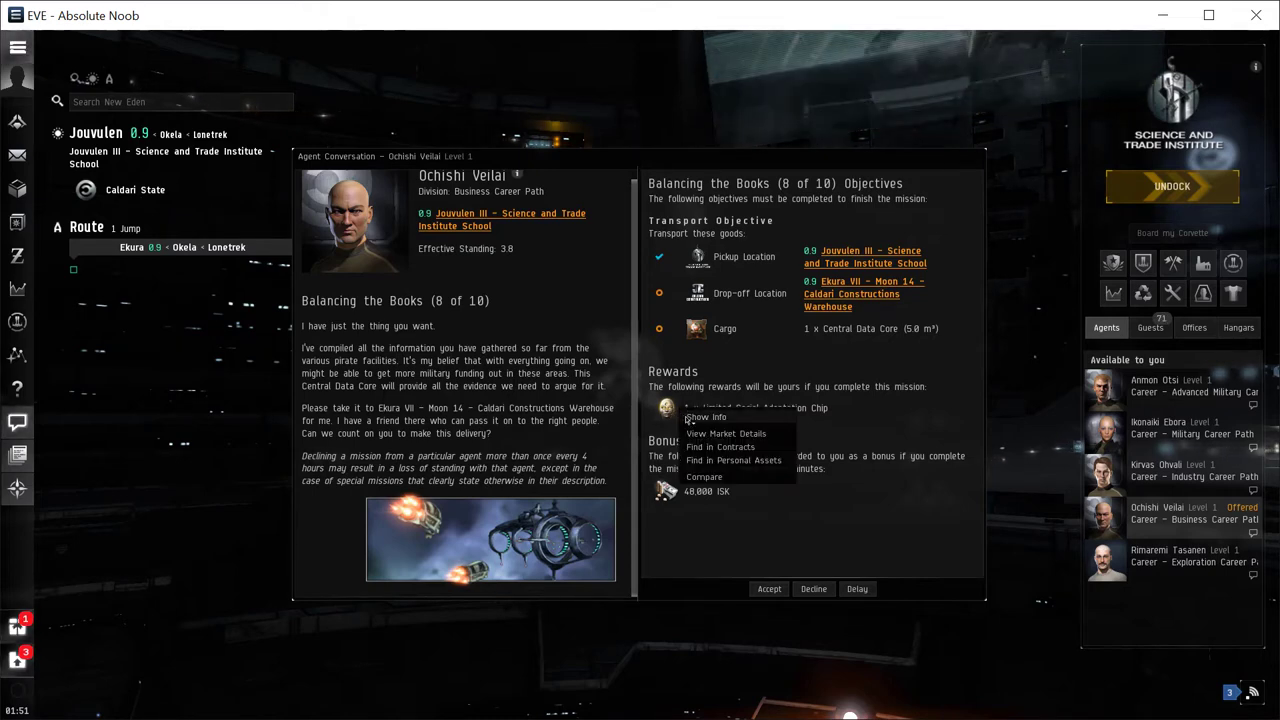
left_click(706, 417)
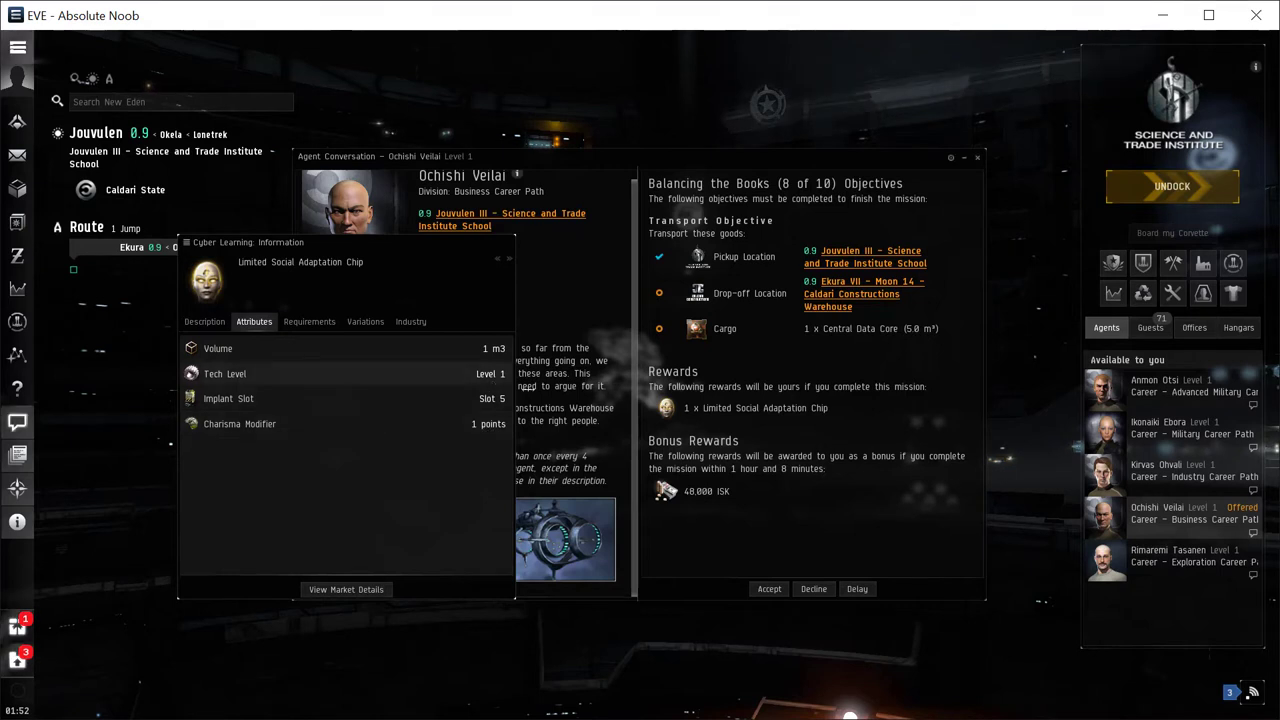
mouse_move(285, 434)
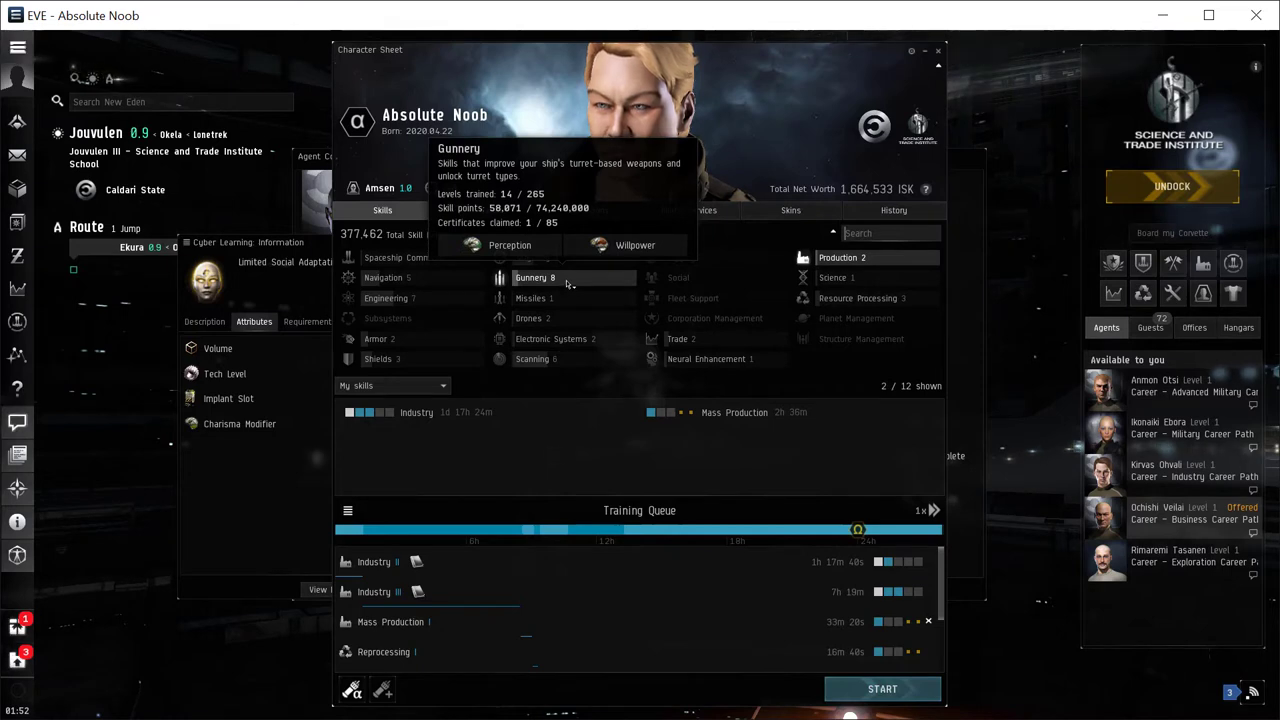
mouse_move(688, 278)
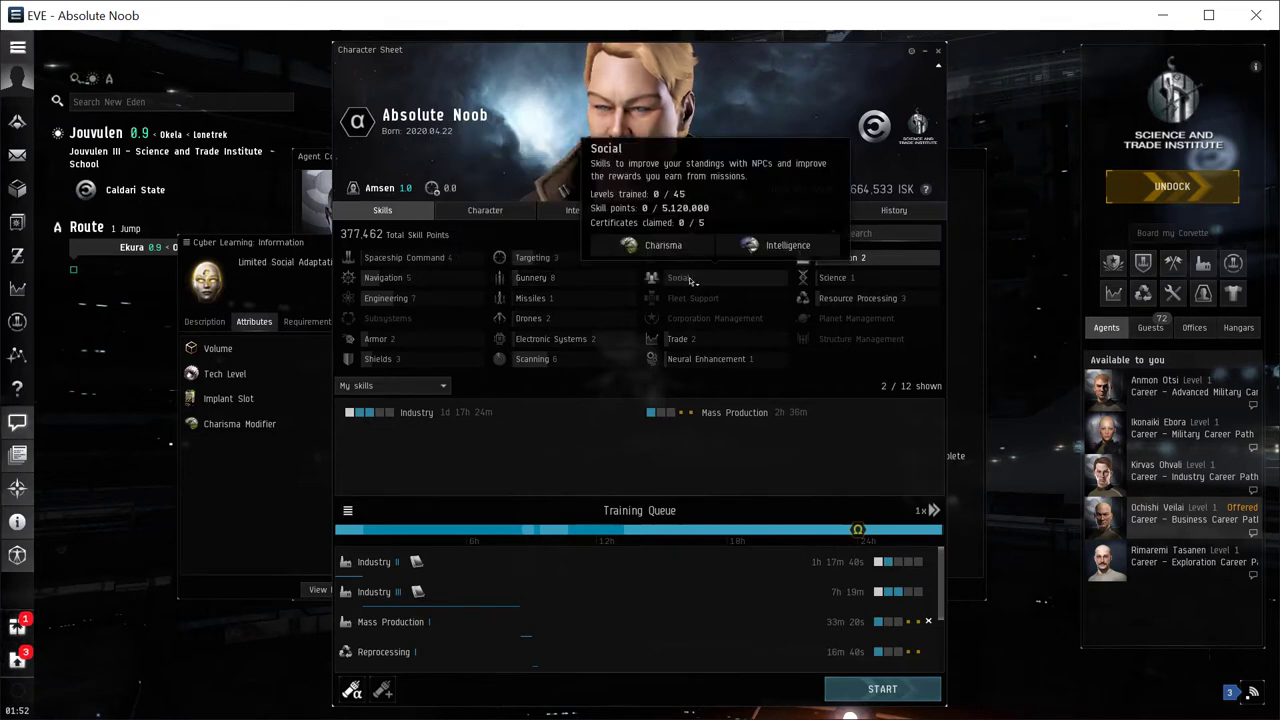
mouse_move(709, 278)
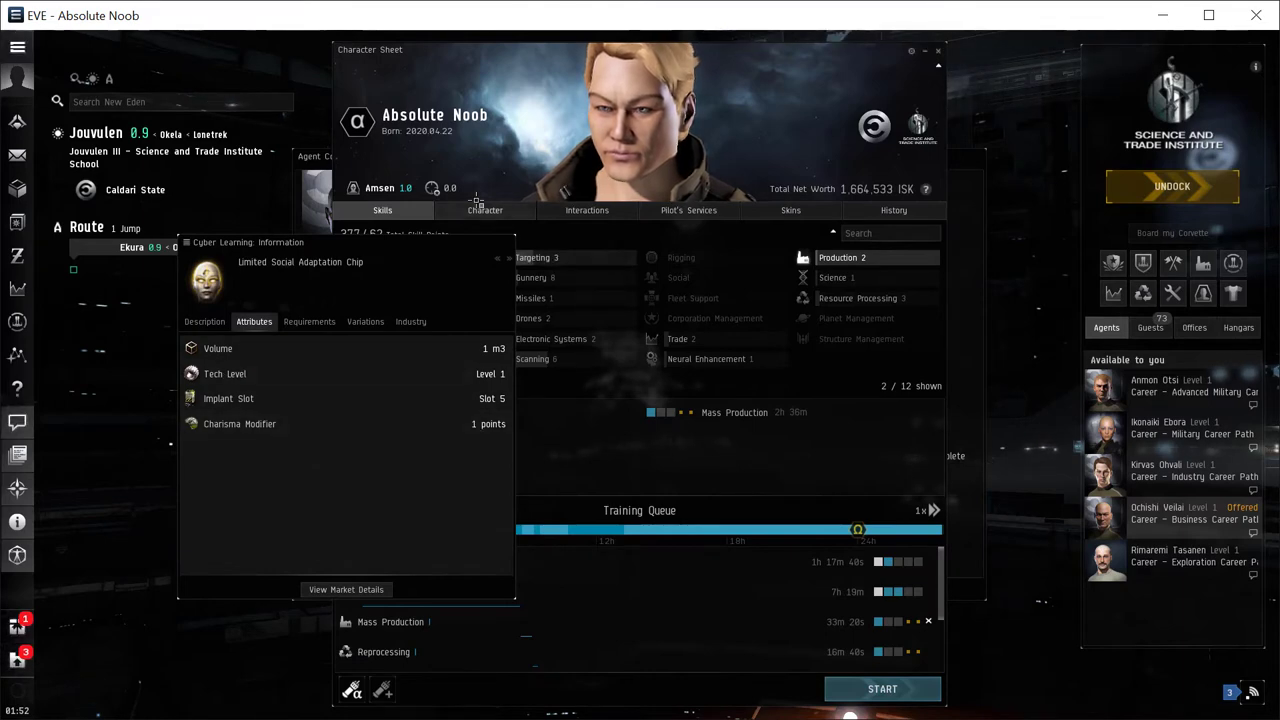
Review the character's active implants and attribute points on the character sheet
left_click(484, 210)
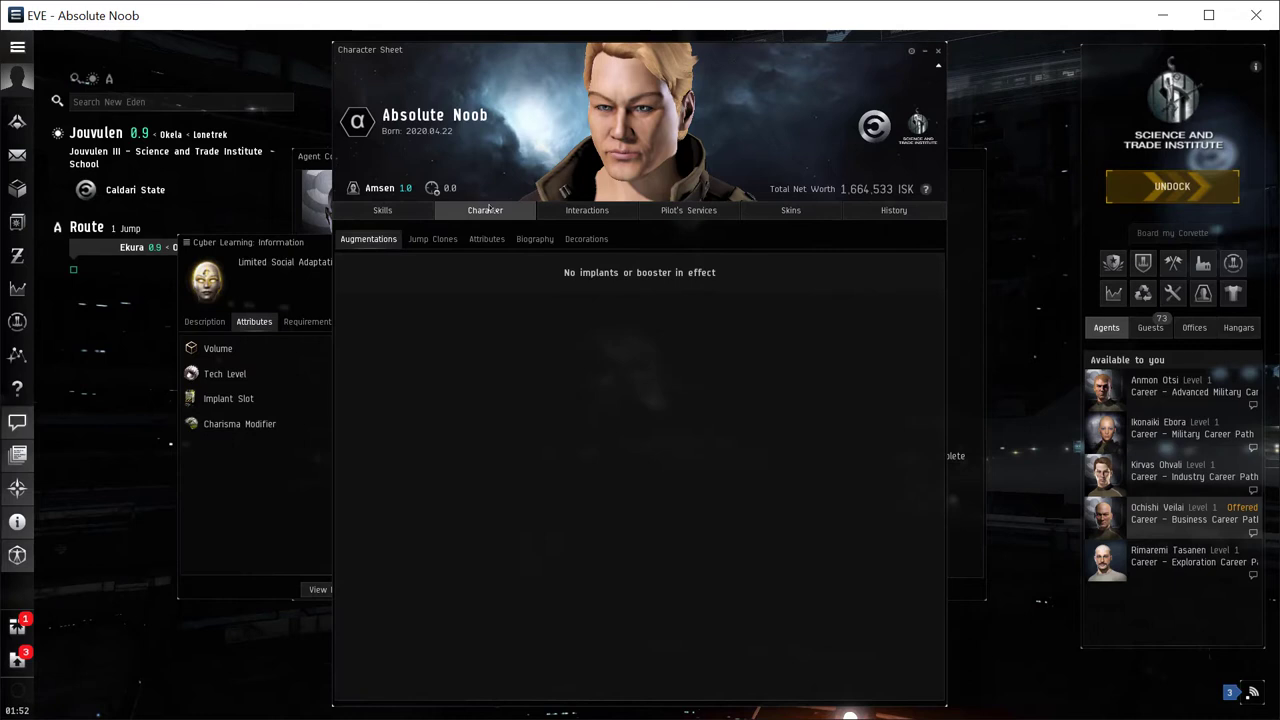
left_click(486, 239)
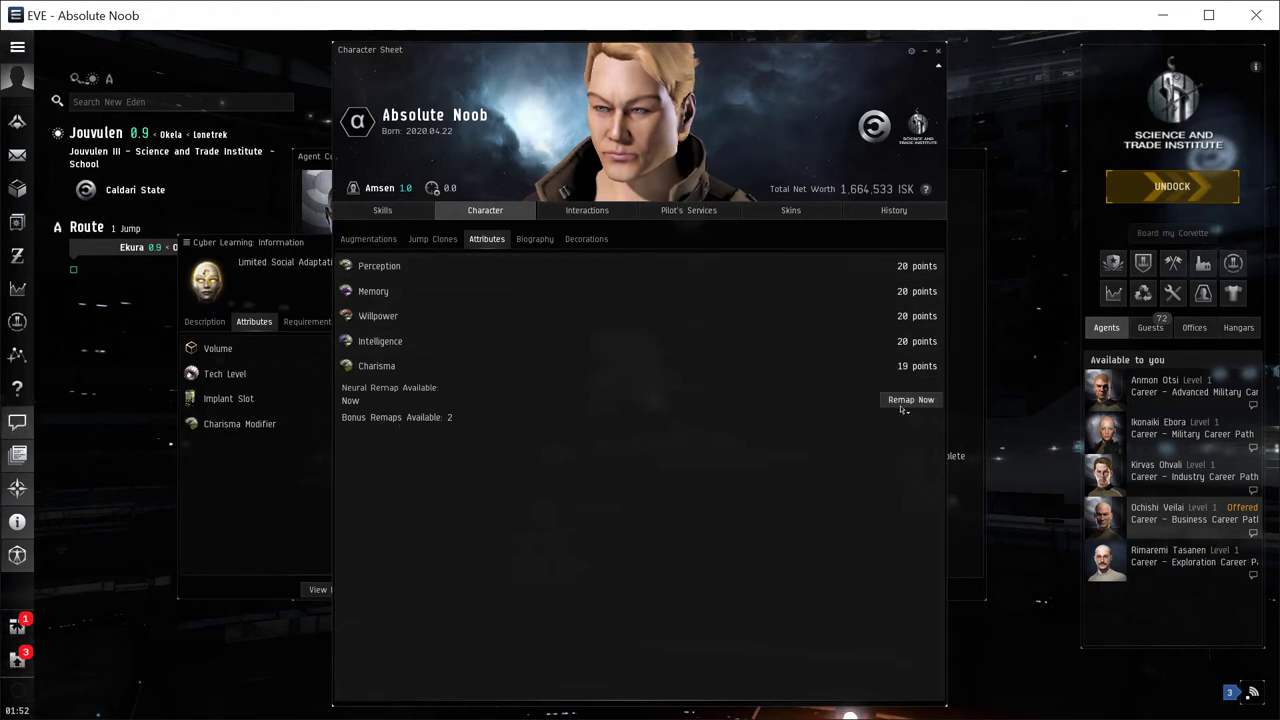
mouse_move(607, 272)
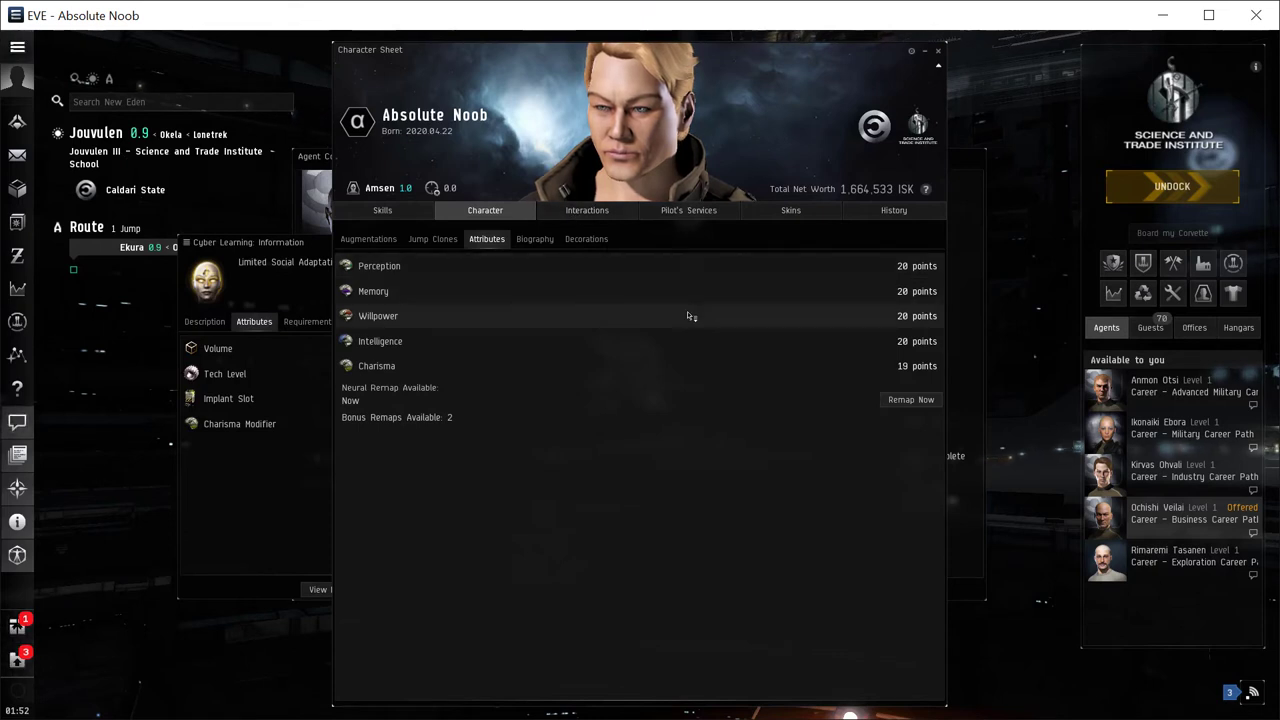
mouse_move(809, 431)
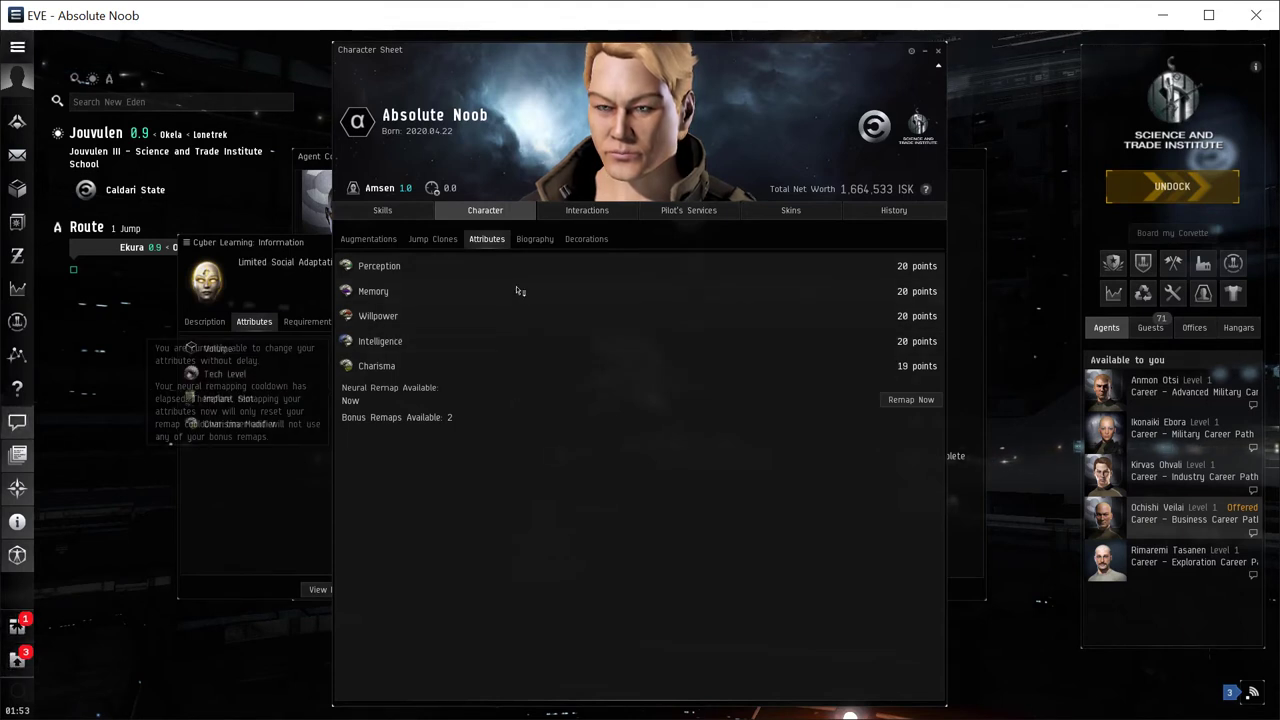
left_click(368, 239)
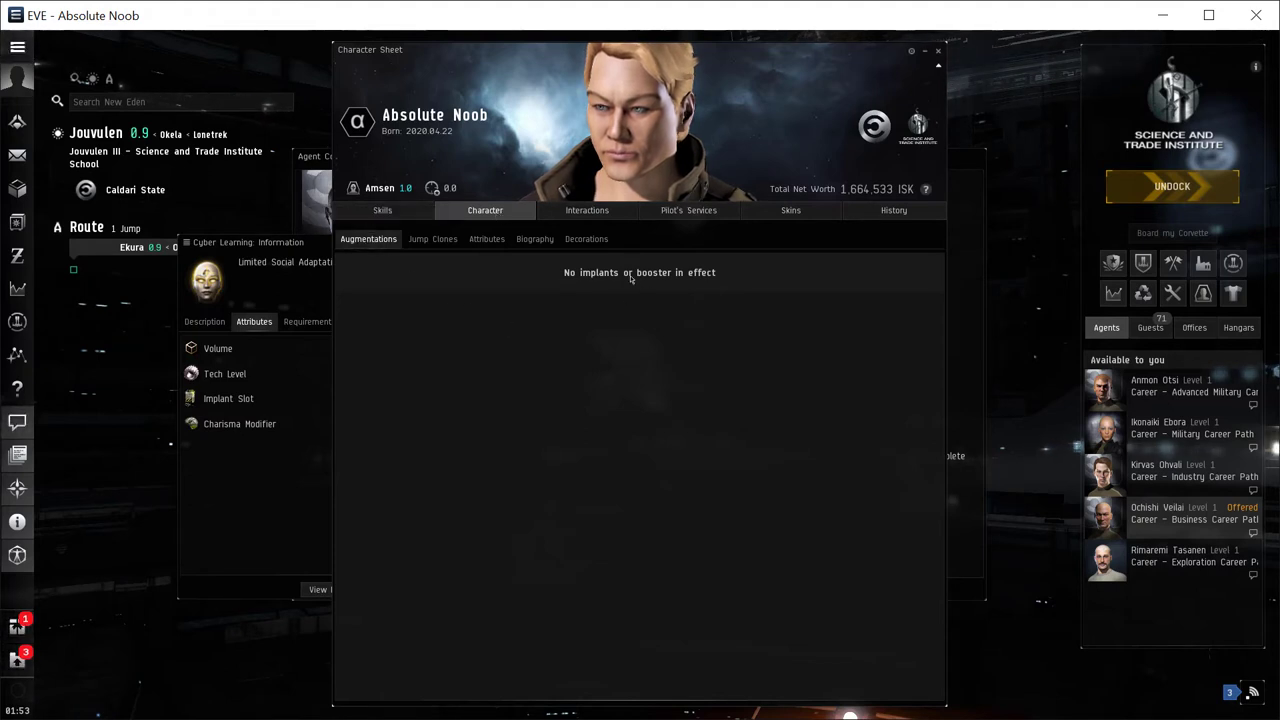
mouse_move(648, 287)
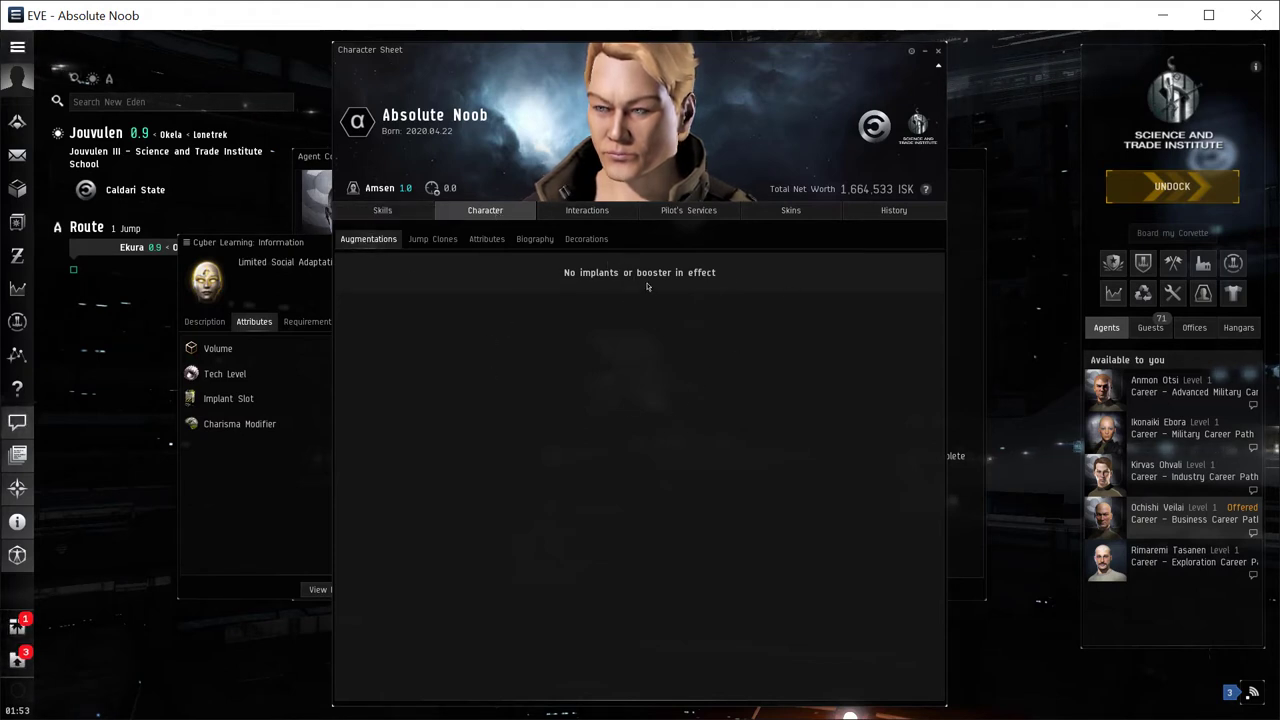
mouse_move(940, 62)
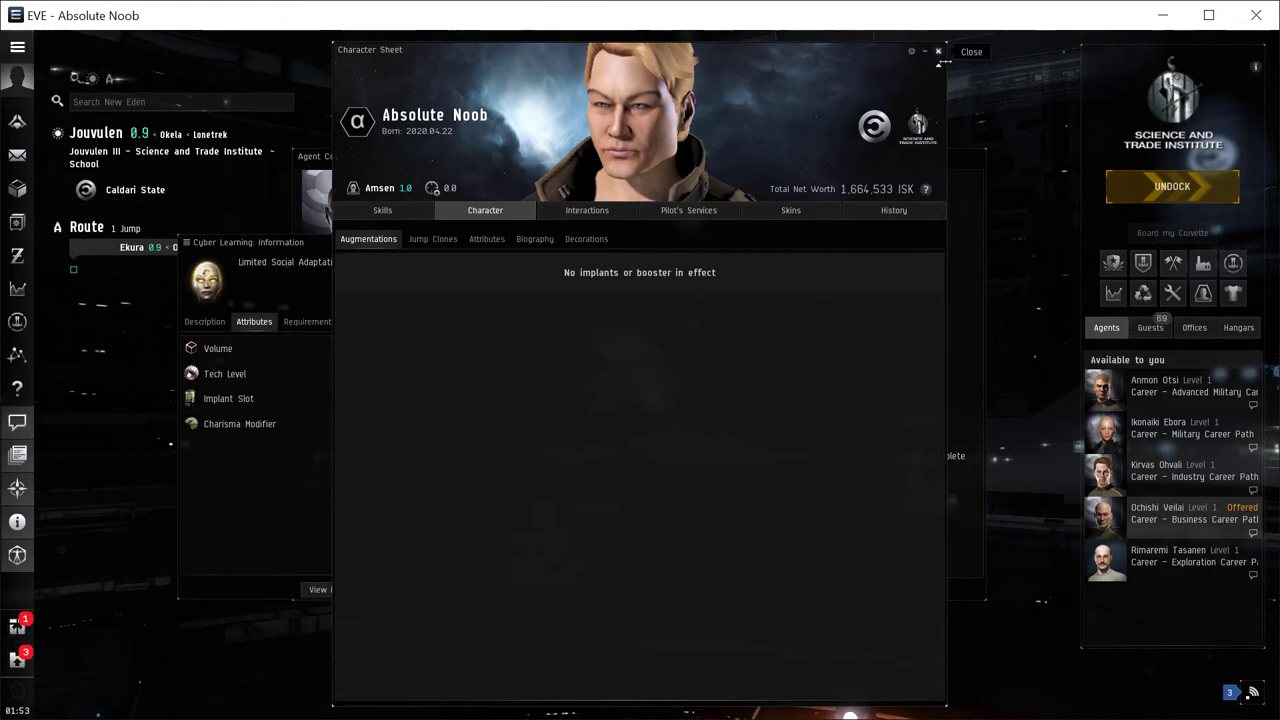
Close the character sheet, accept Balancing the Books (8 of 10), and end the conversation
left_click(978, 51)
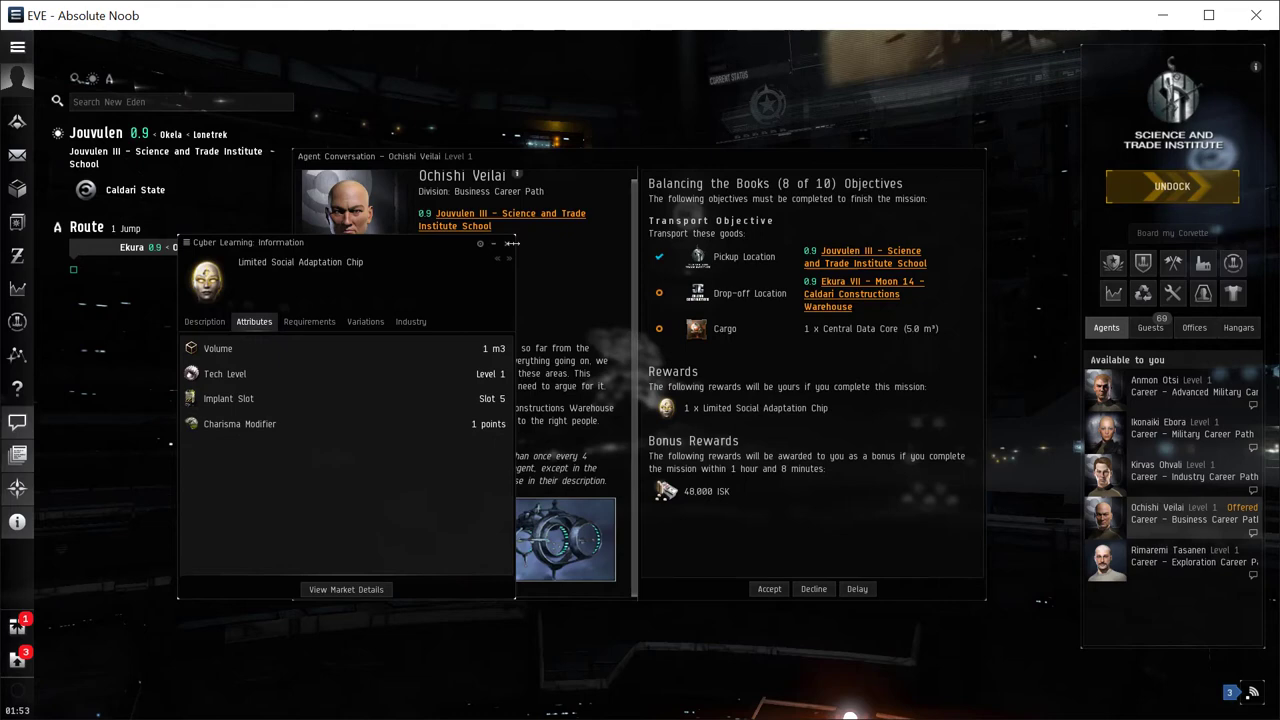
left_click(513, 242)
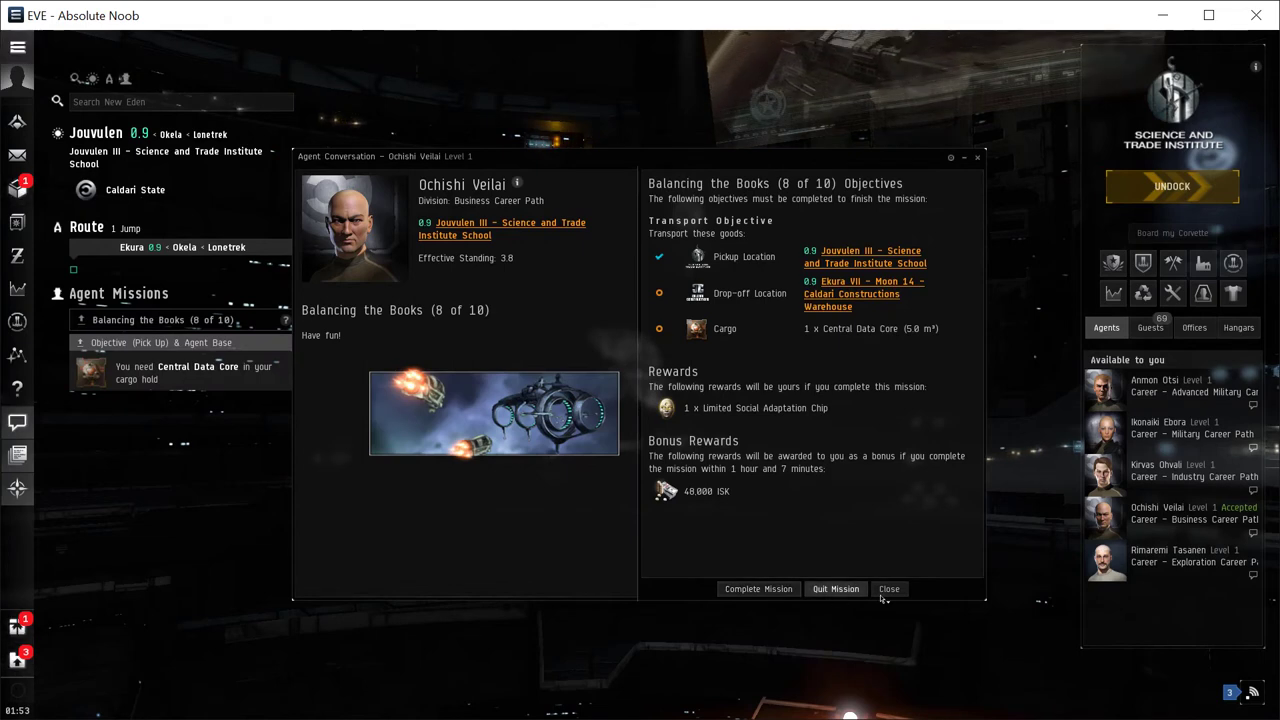
left_click(889, 589)
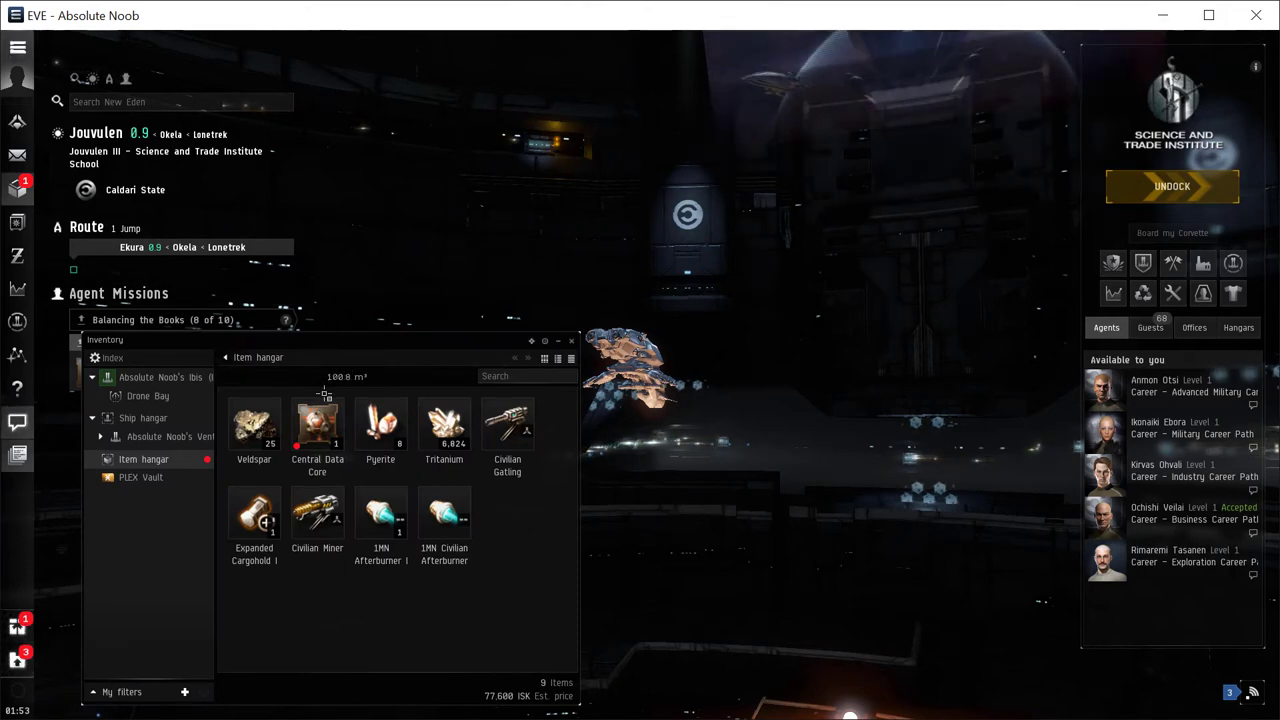
mouse_move(317, 425)
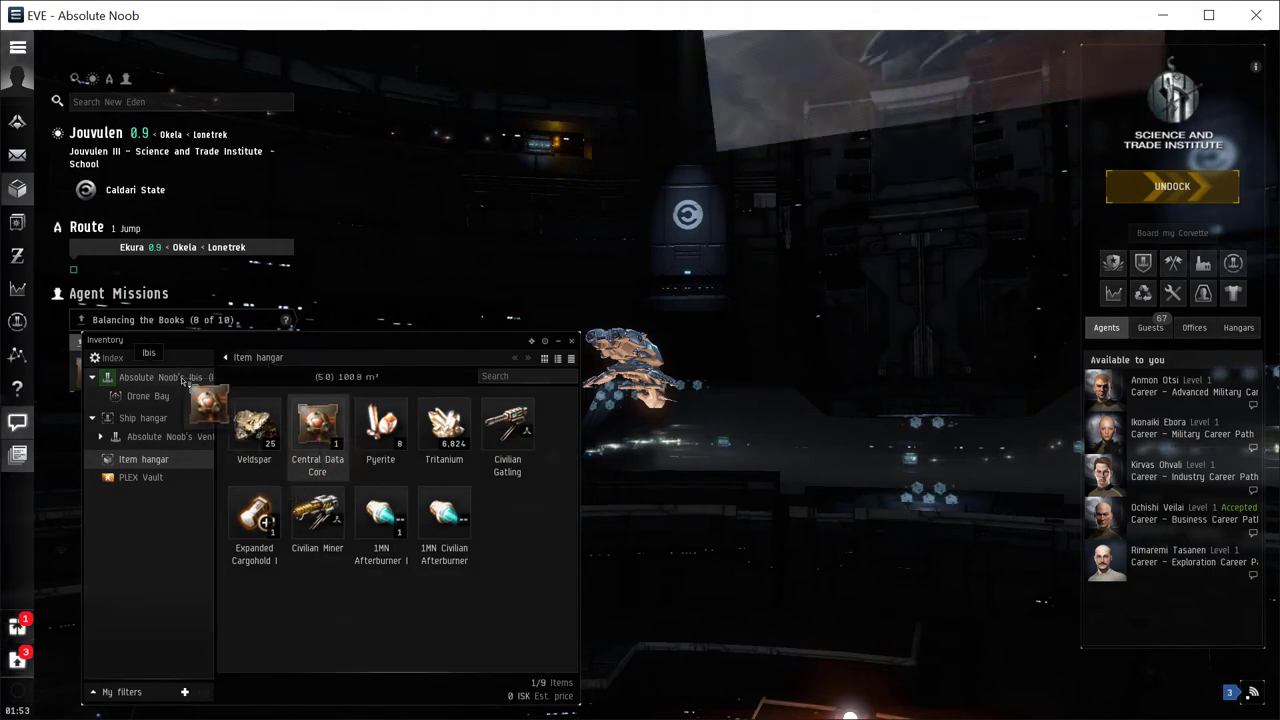
Move the Central Data Core into the Ibis cargo hold and undock
left_click(163, 377)
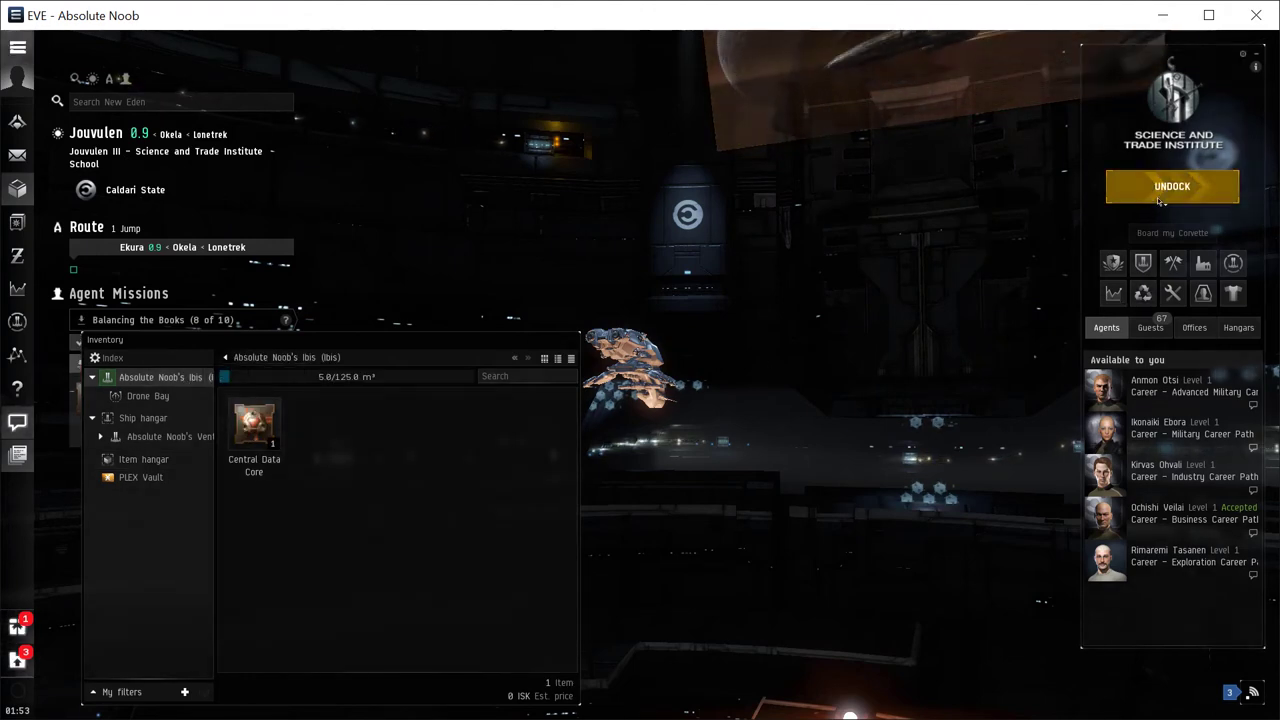
left_click(1172, 186)
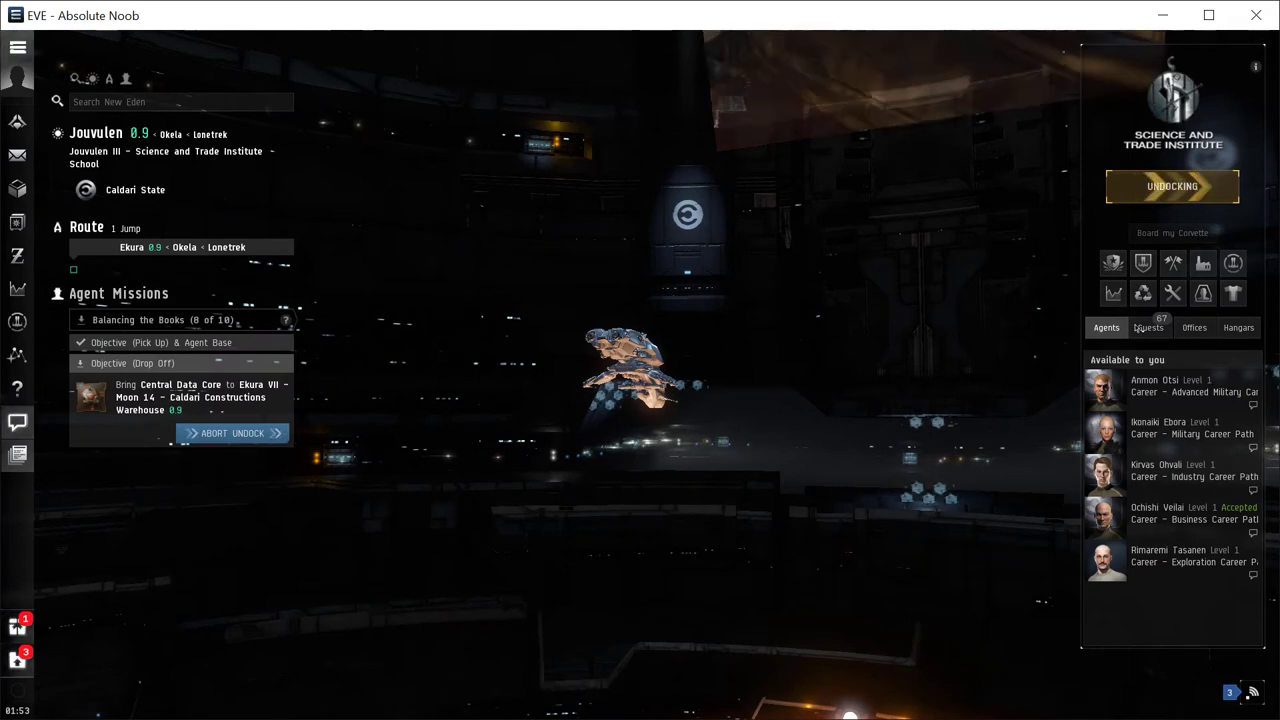
Fly the Ibis to Ekura and dock at the Caldari Constructions Warehouse
left_click(1172, 186)
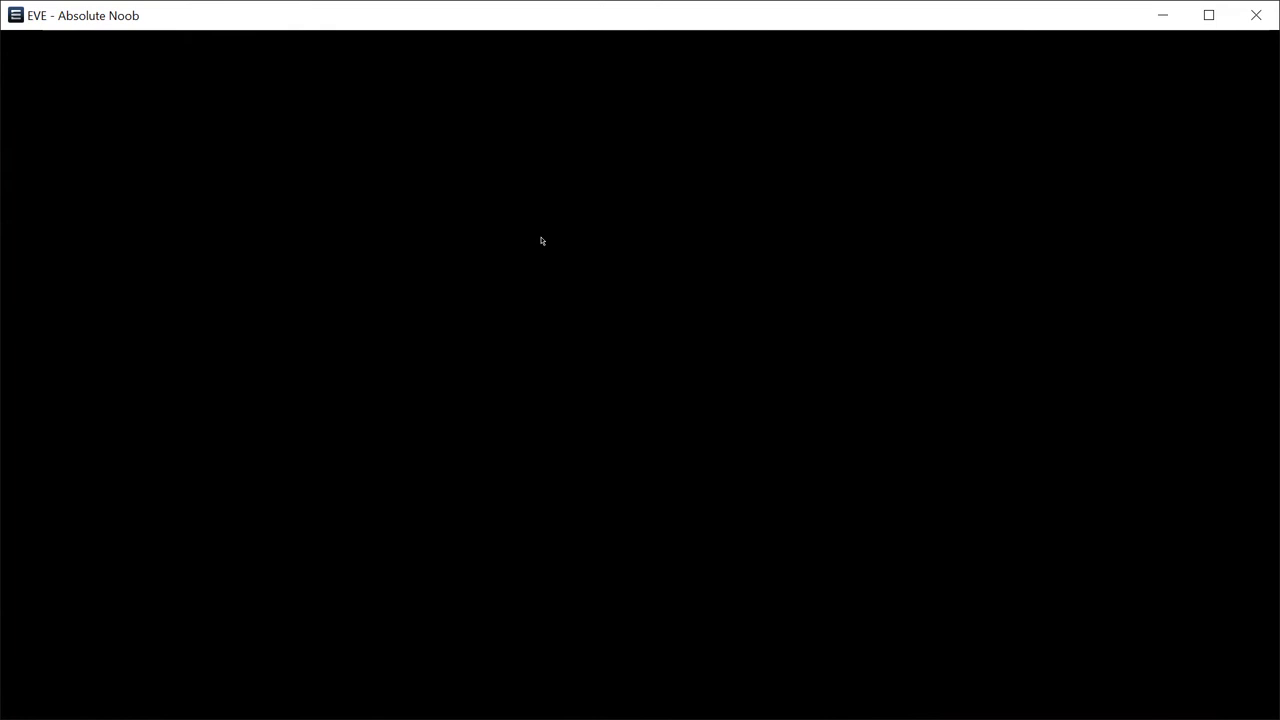
mouse_move(631, 273)
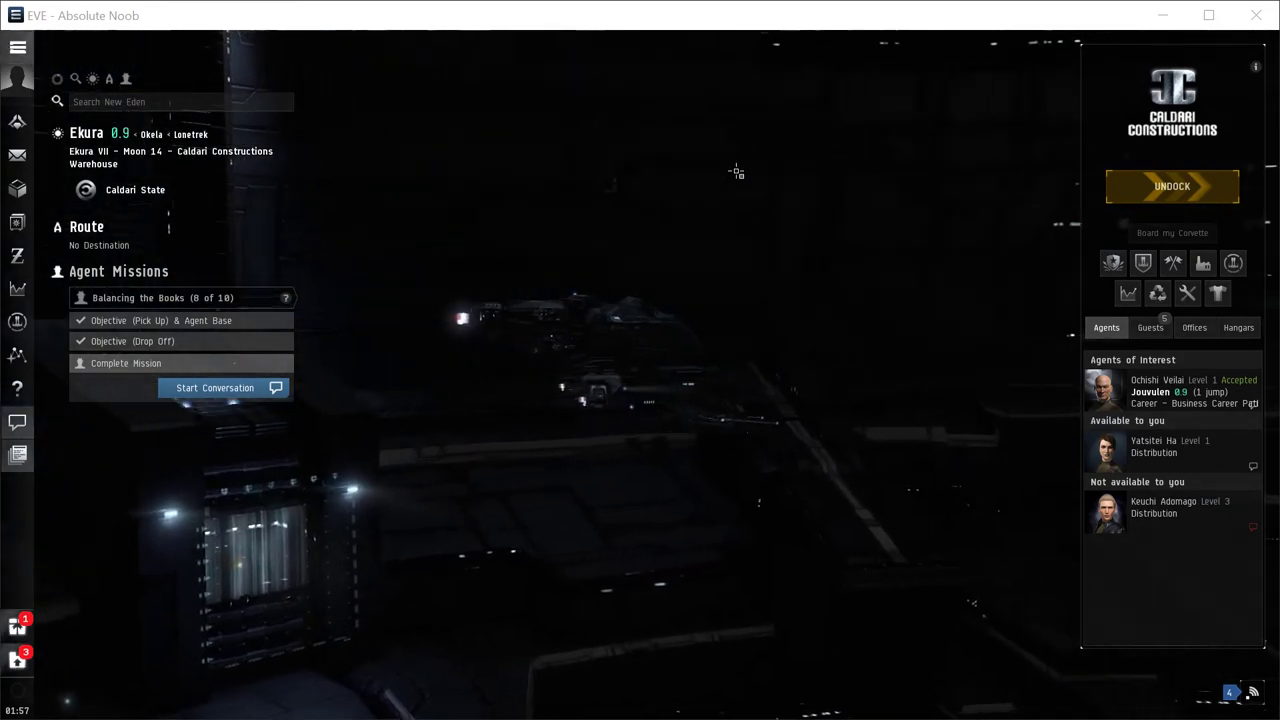
Complete Balancing the Books (8 of 10) with the agent, collecting the 48,000 ISK bonus
left_click(215, 388)
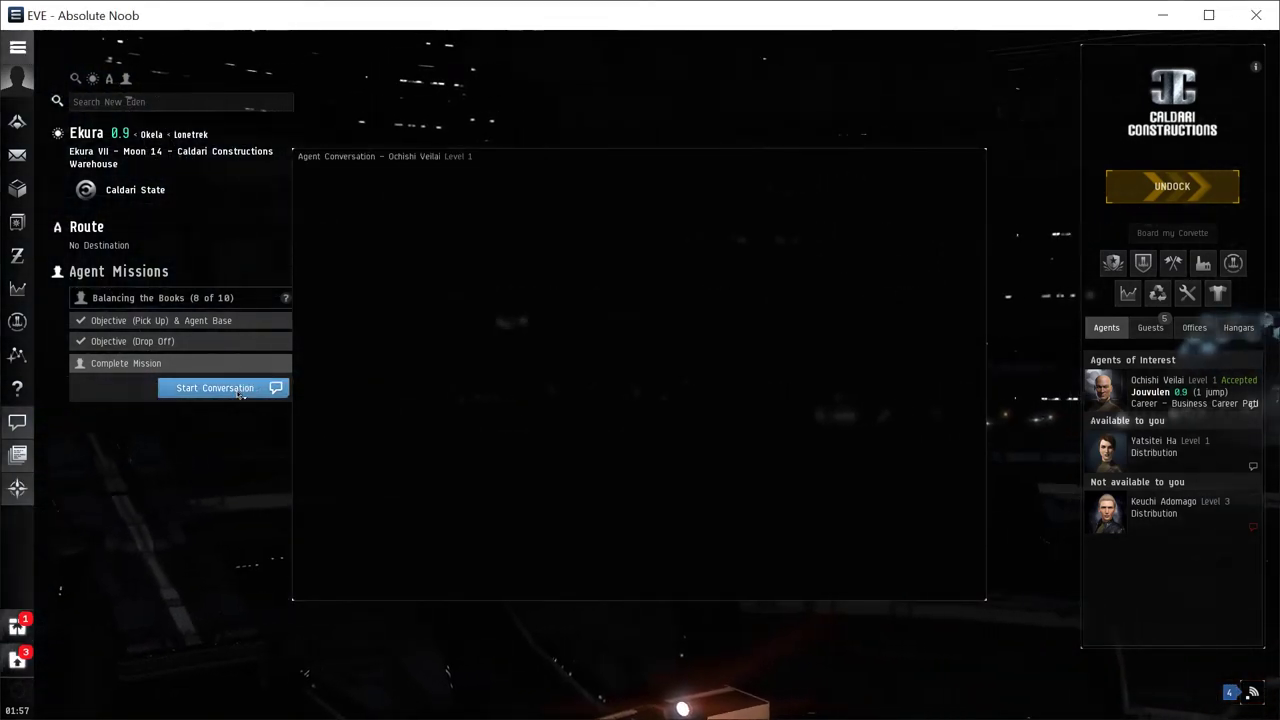
left_click(214, 388)
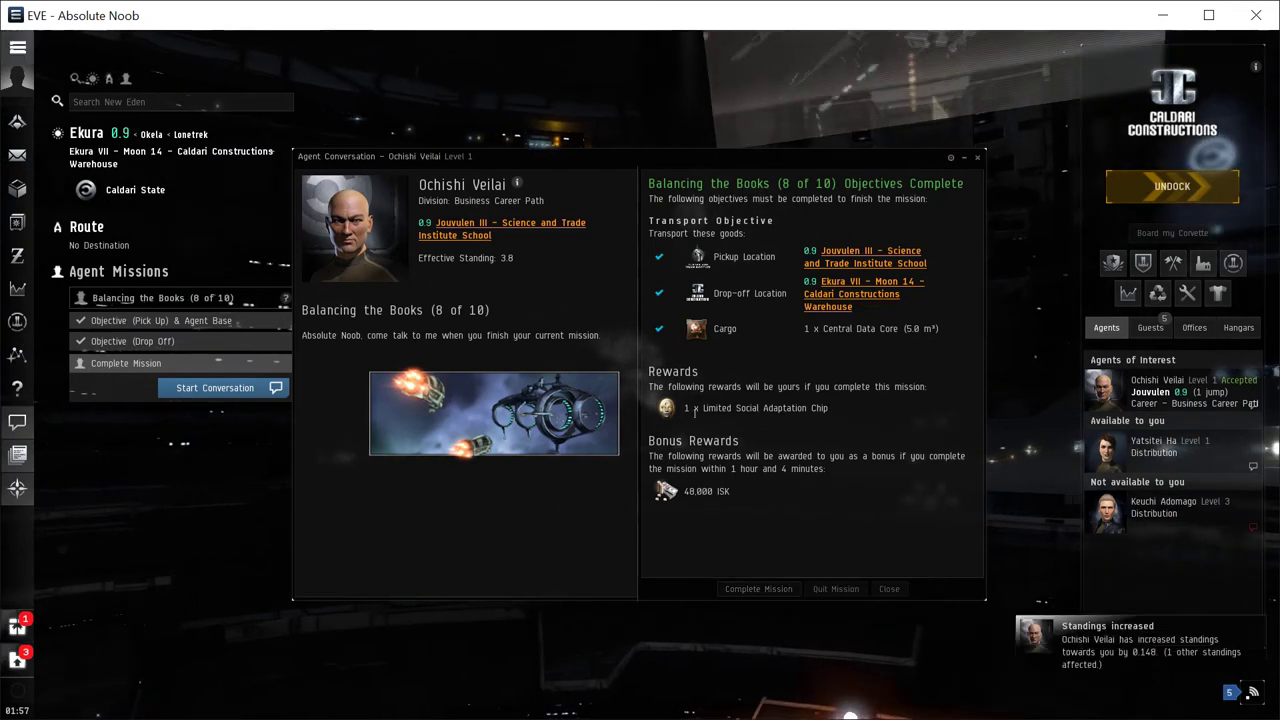
left_click(758, 588)
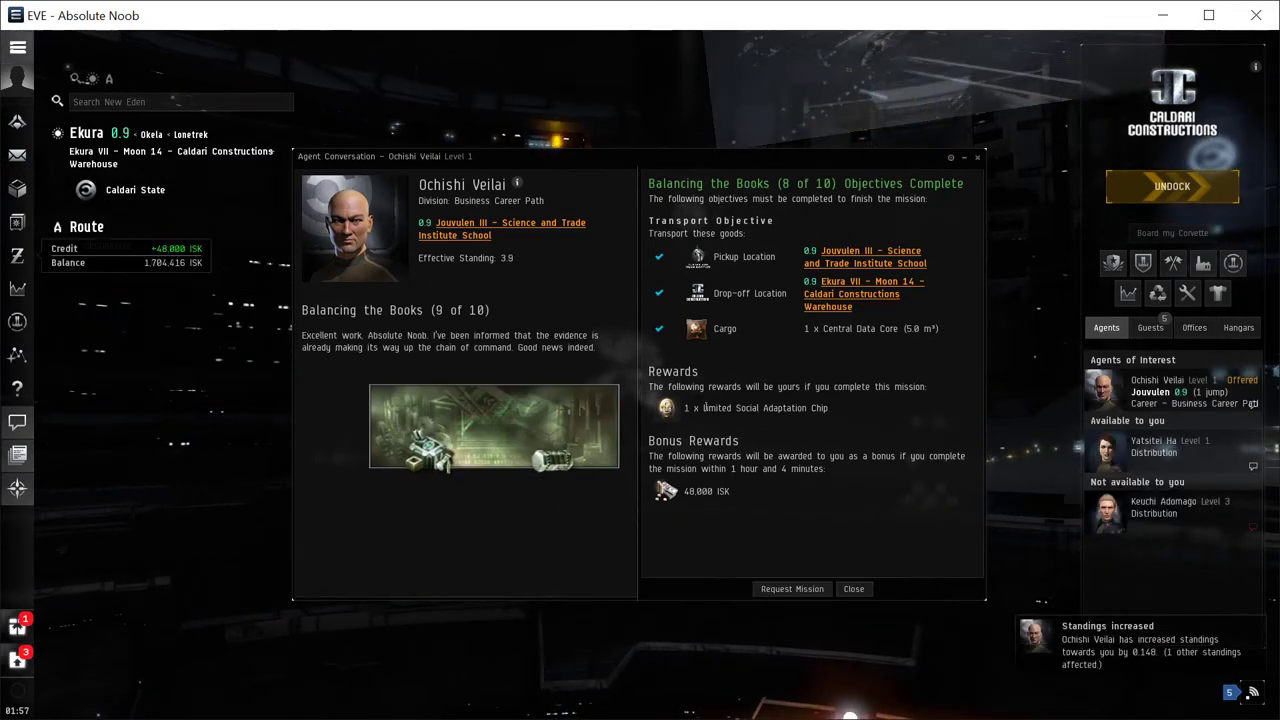
mouse_move(480, 228)
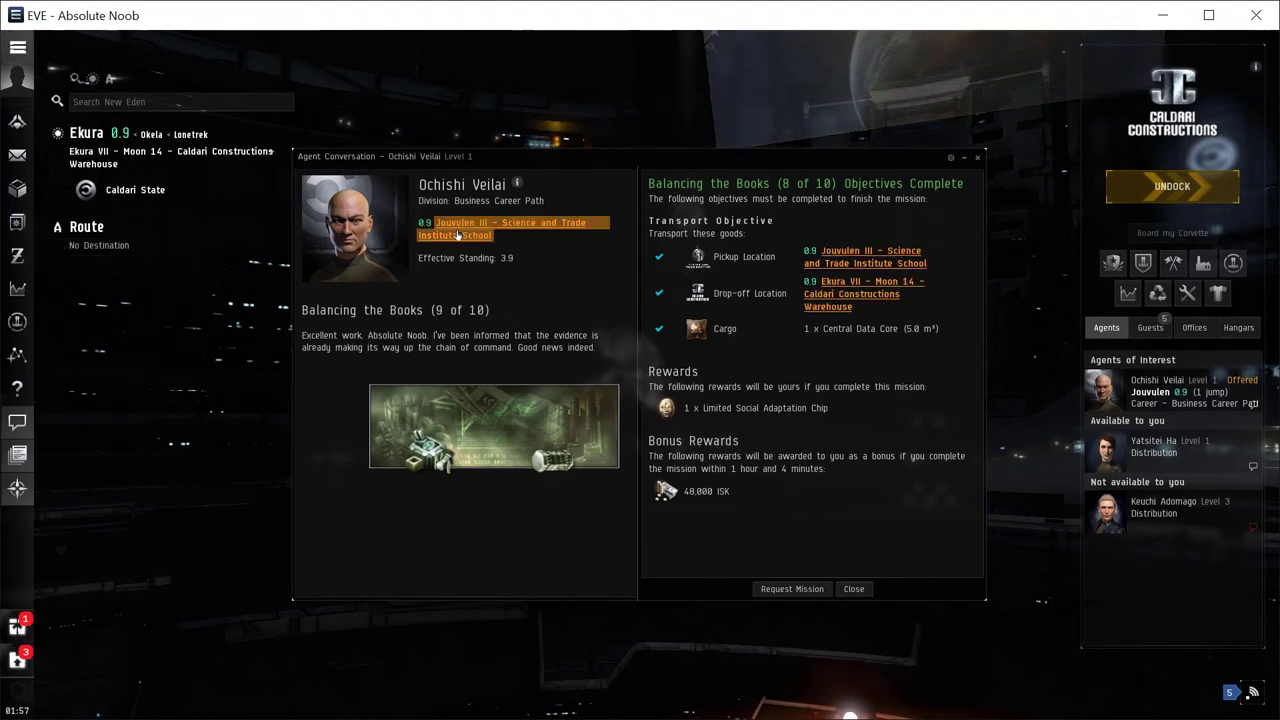
right_click(455, 230)
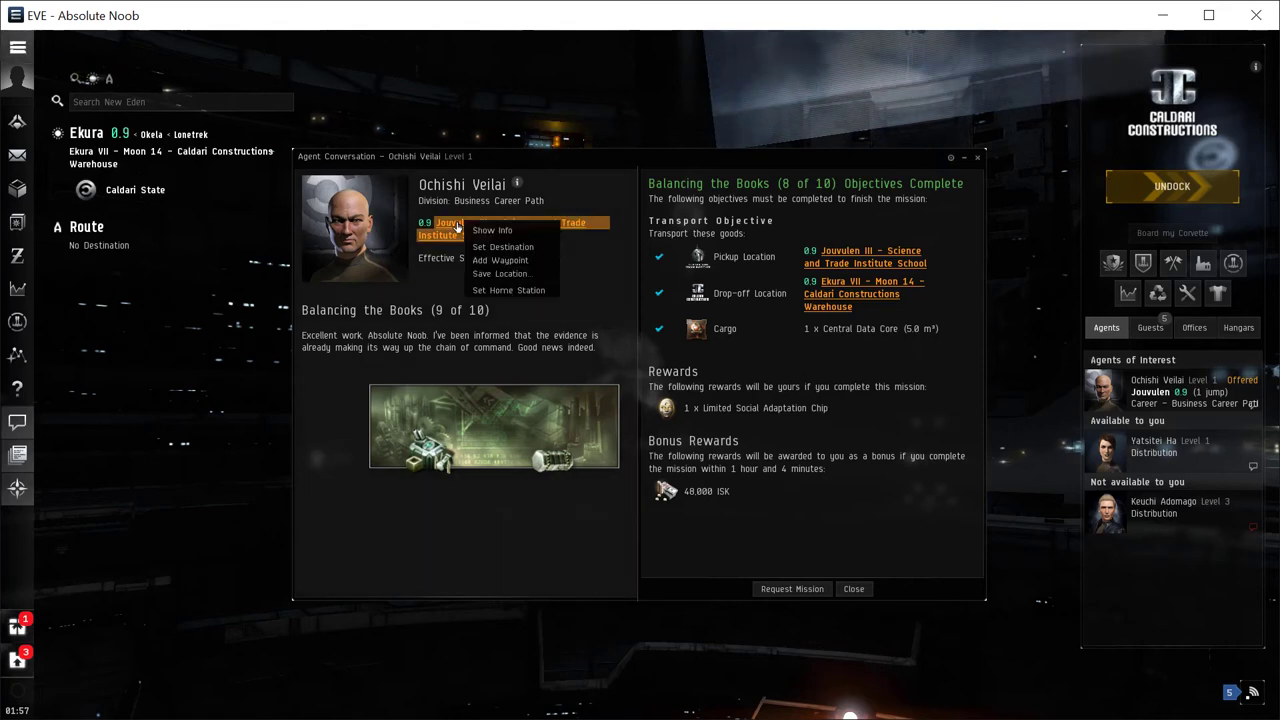
Set Jouvulen III as destination and request mission 9 of 10
left_click(502, 246)
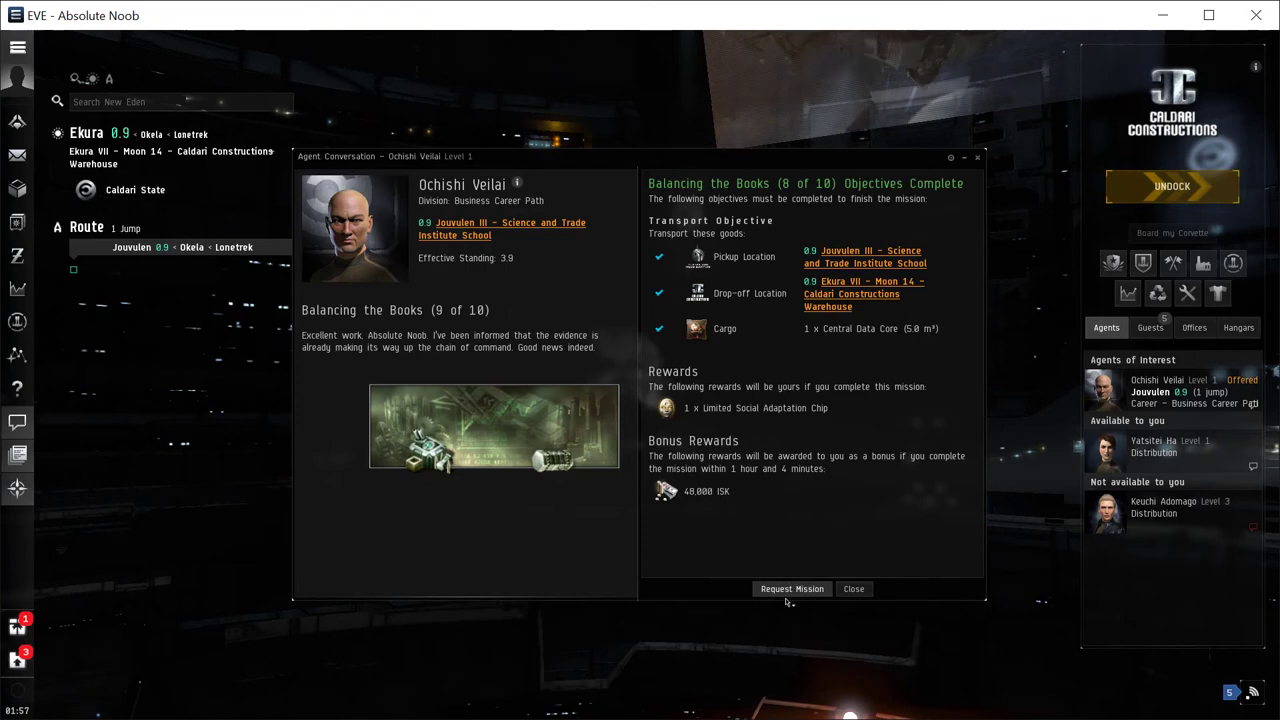
left_click(791, 589)
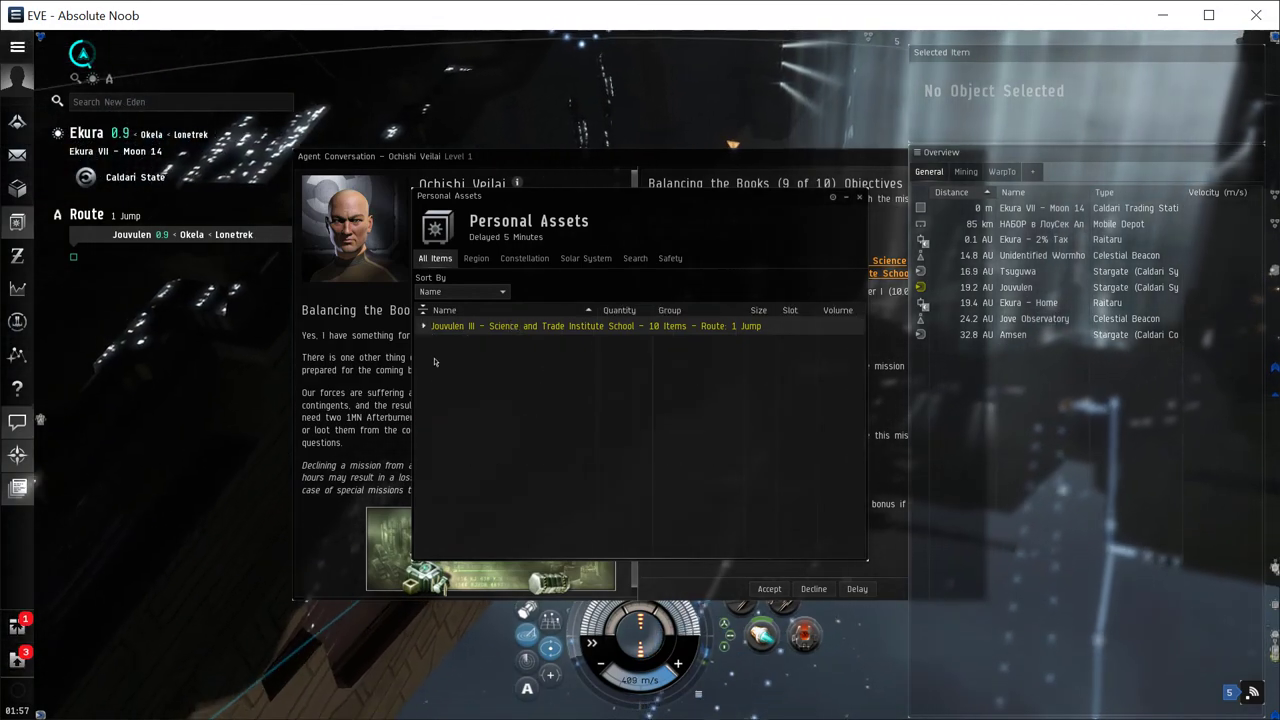
Expand Jouvulen III assets and scroll to the Limited Social Adaptation Chip
left_click(426, 326)
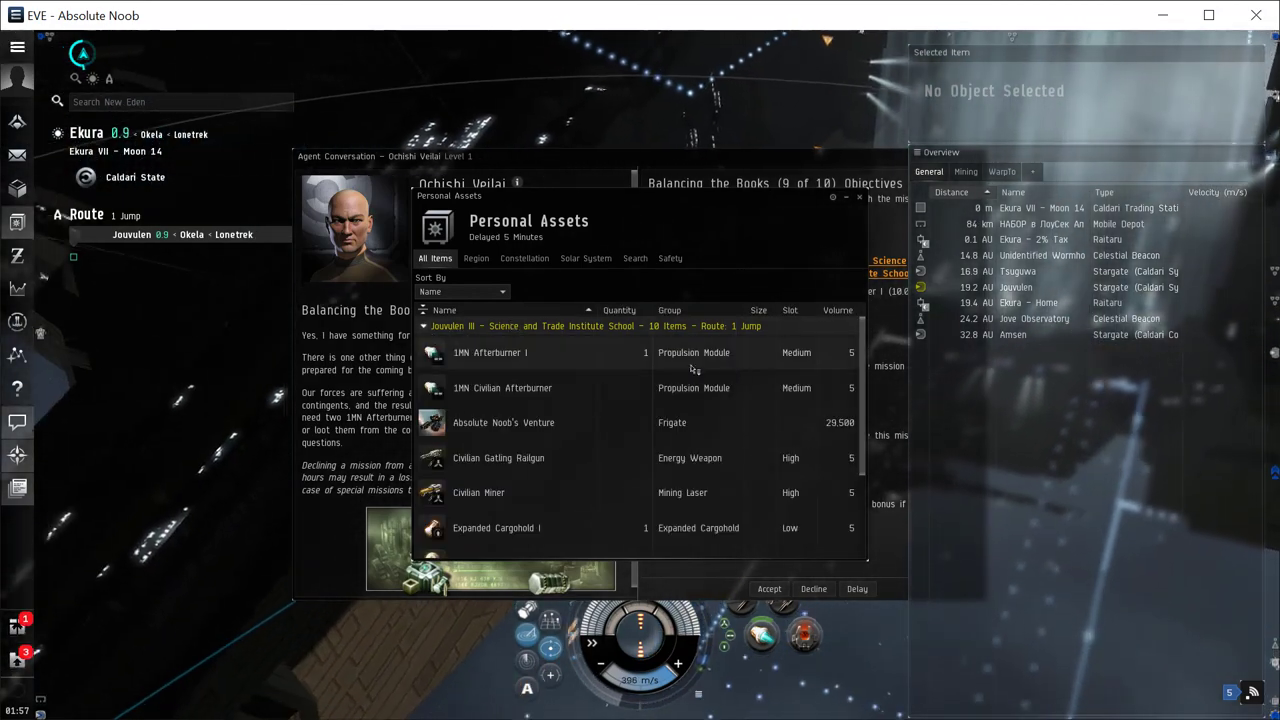
scroll("down", 3)
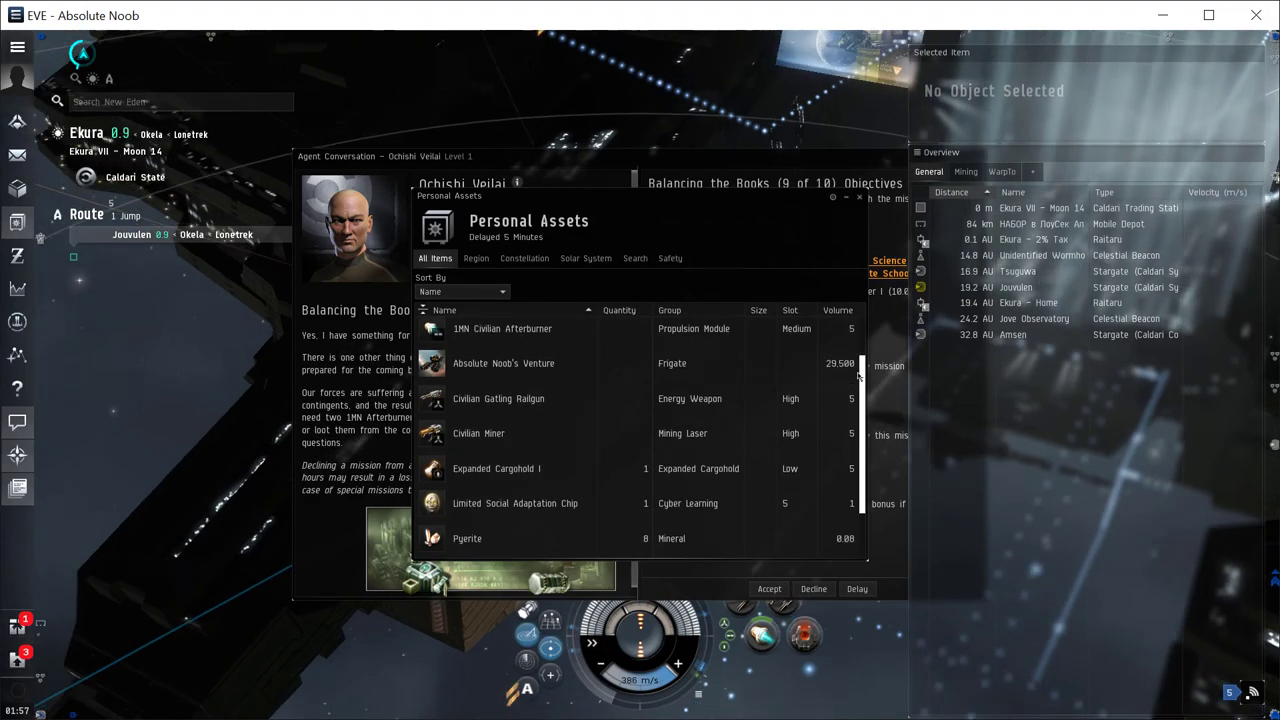
scroll("down", 3)
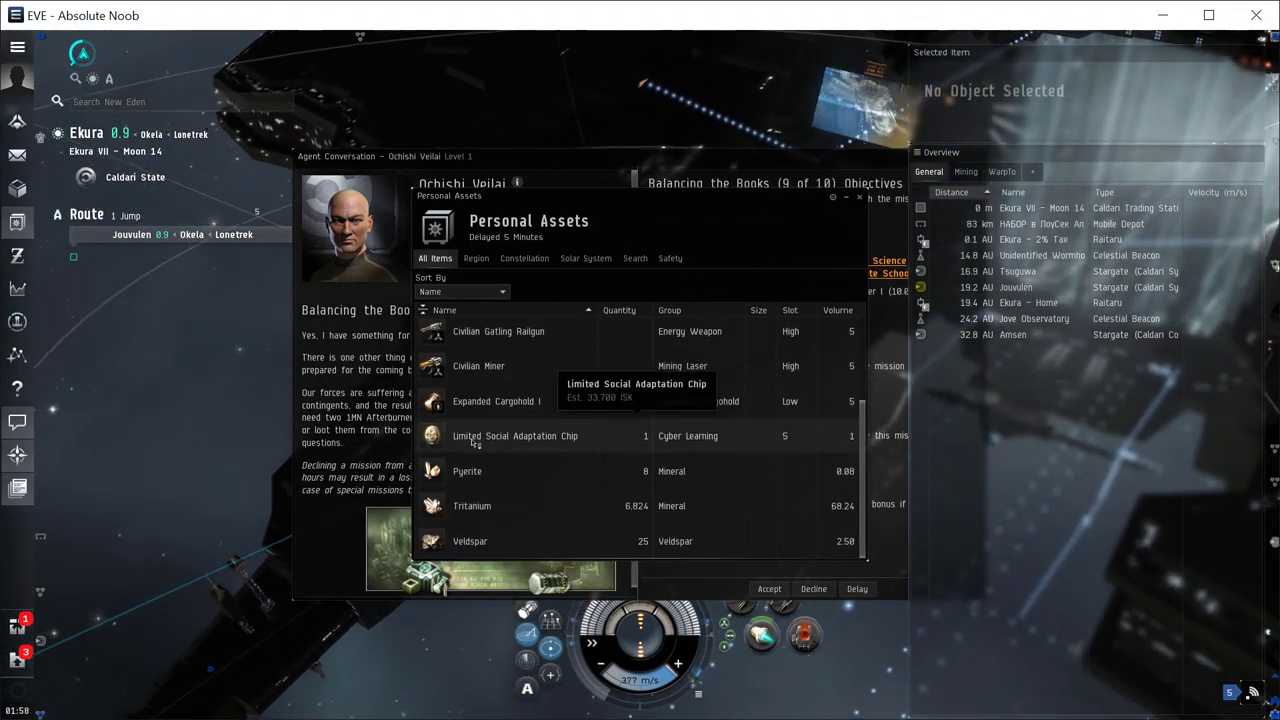